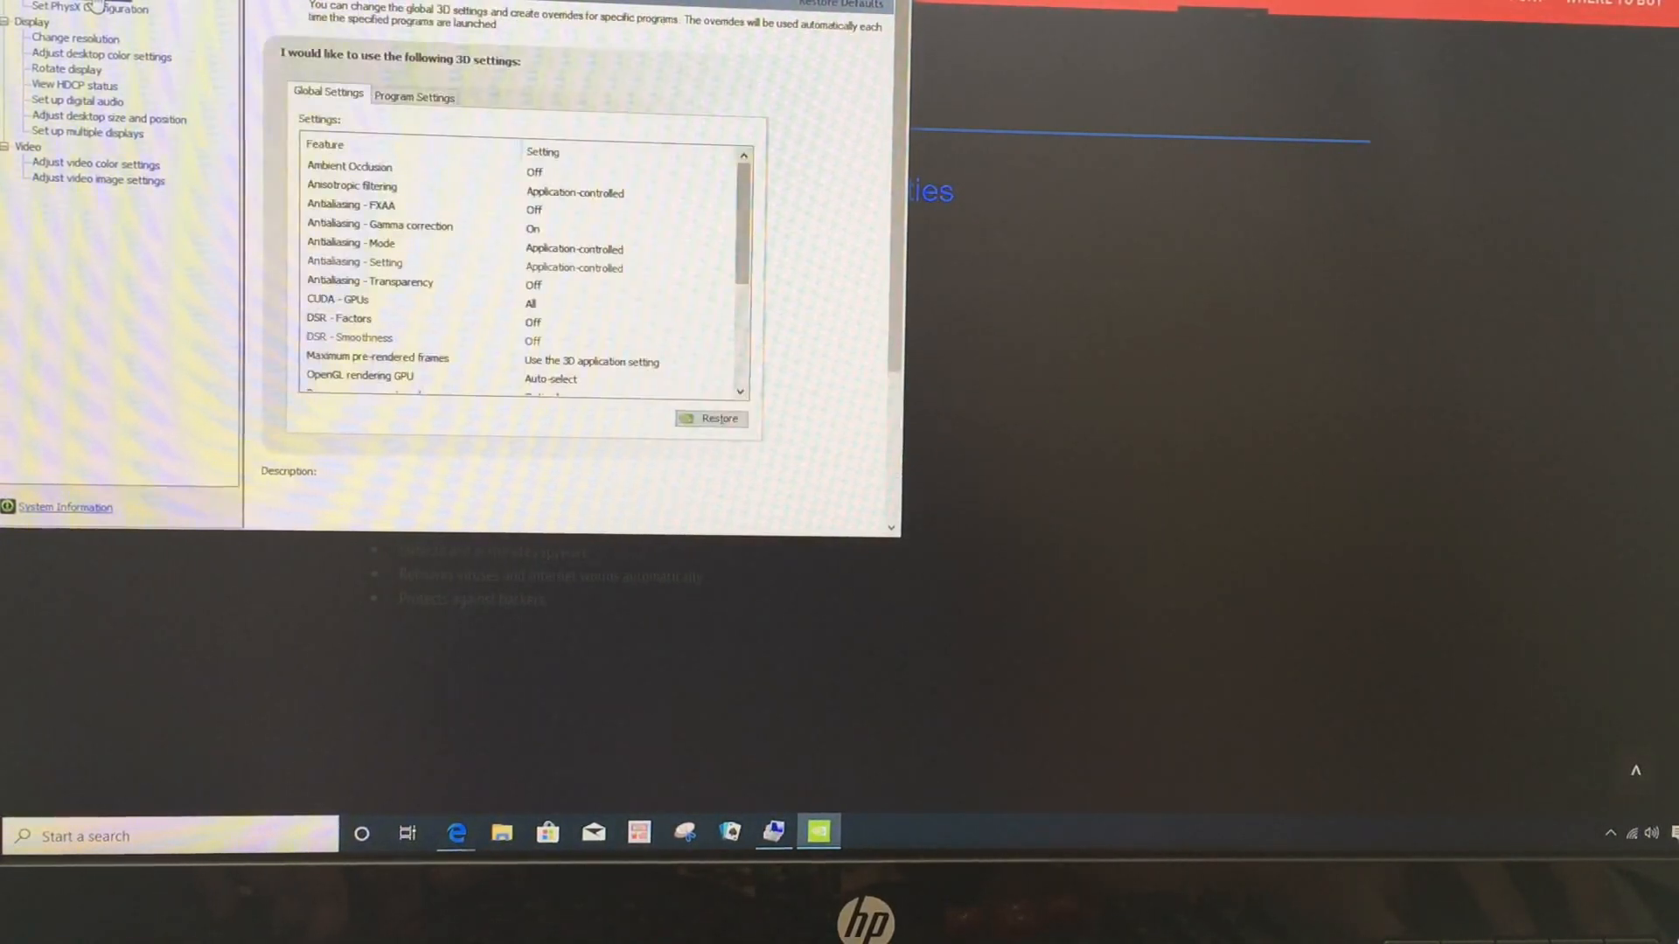
Step: View the Set PhysX Configuration page, then the Display Change Resolution page
left_click(84, 7)
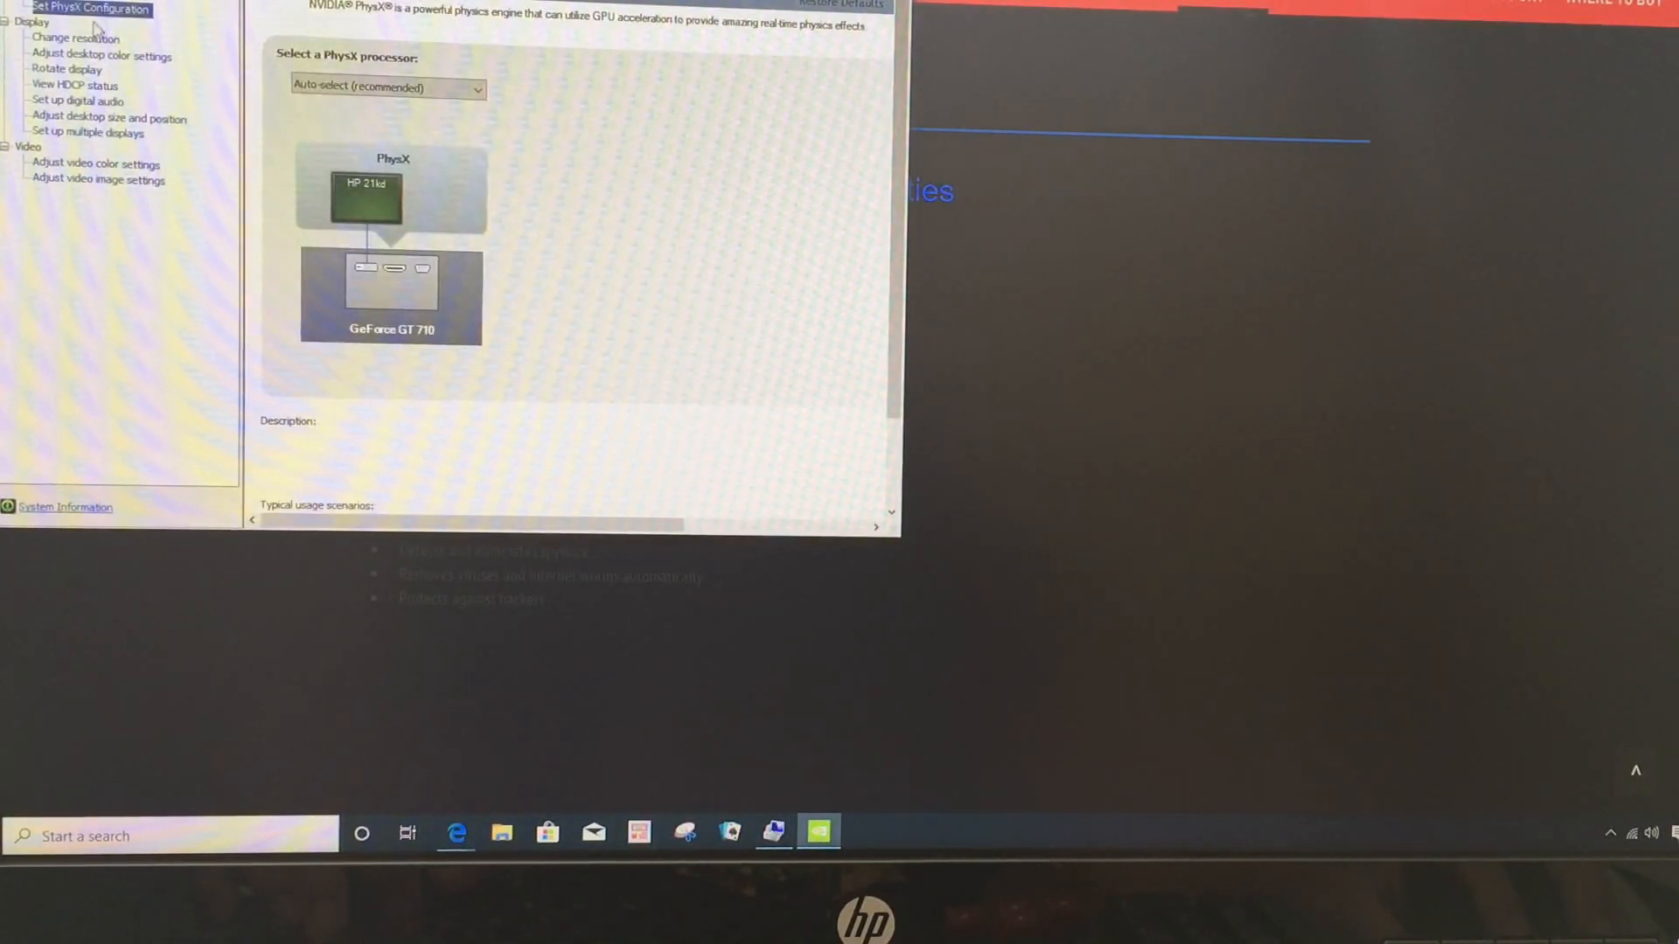
left_click(61, 40)
type("th")
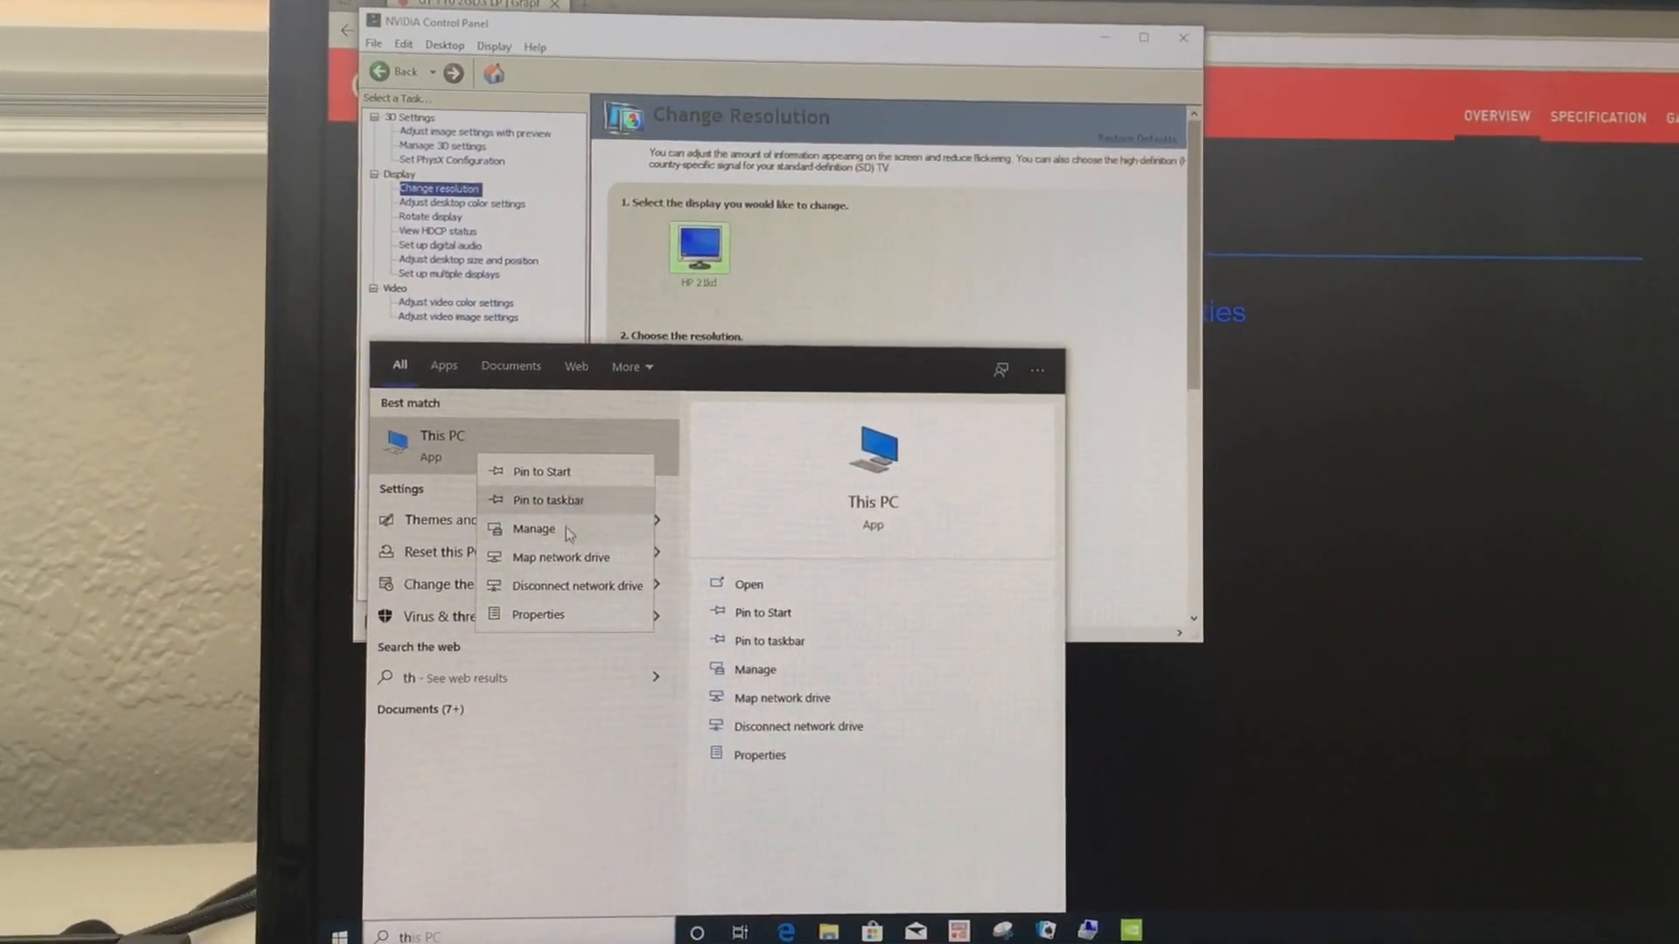
Step: From This PC properties, run Update driver on the GeForce GT 710 and dismiss the 'best driver already installed' result
left_click(539, 613)
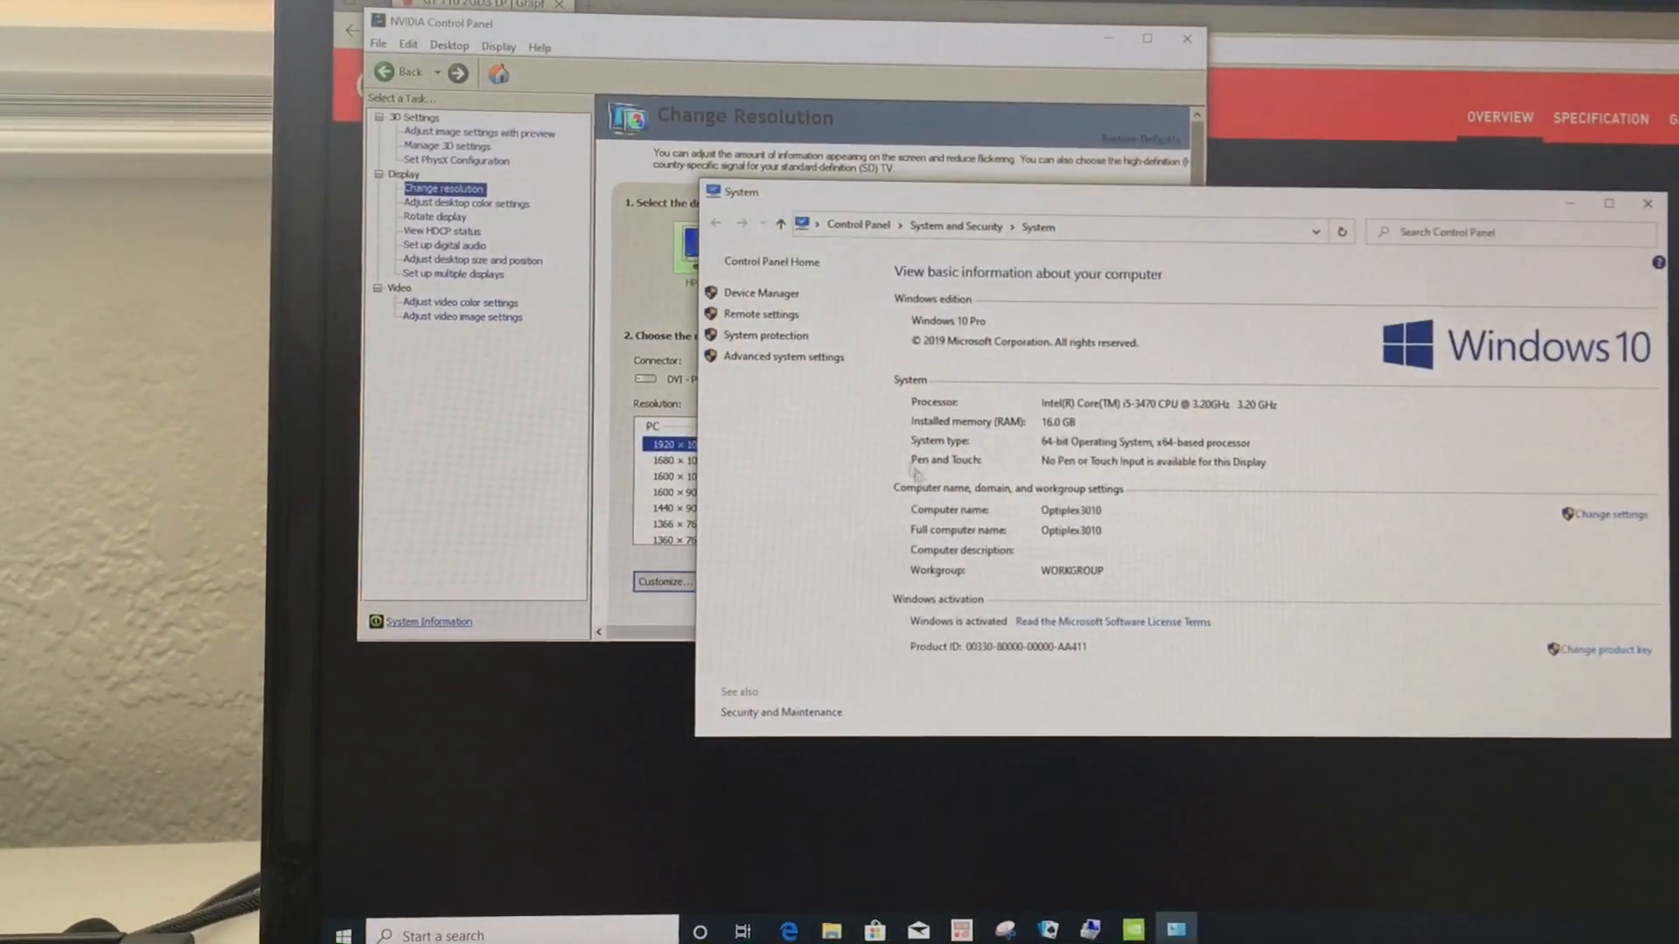
left_click(757, 294)
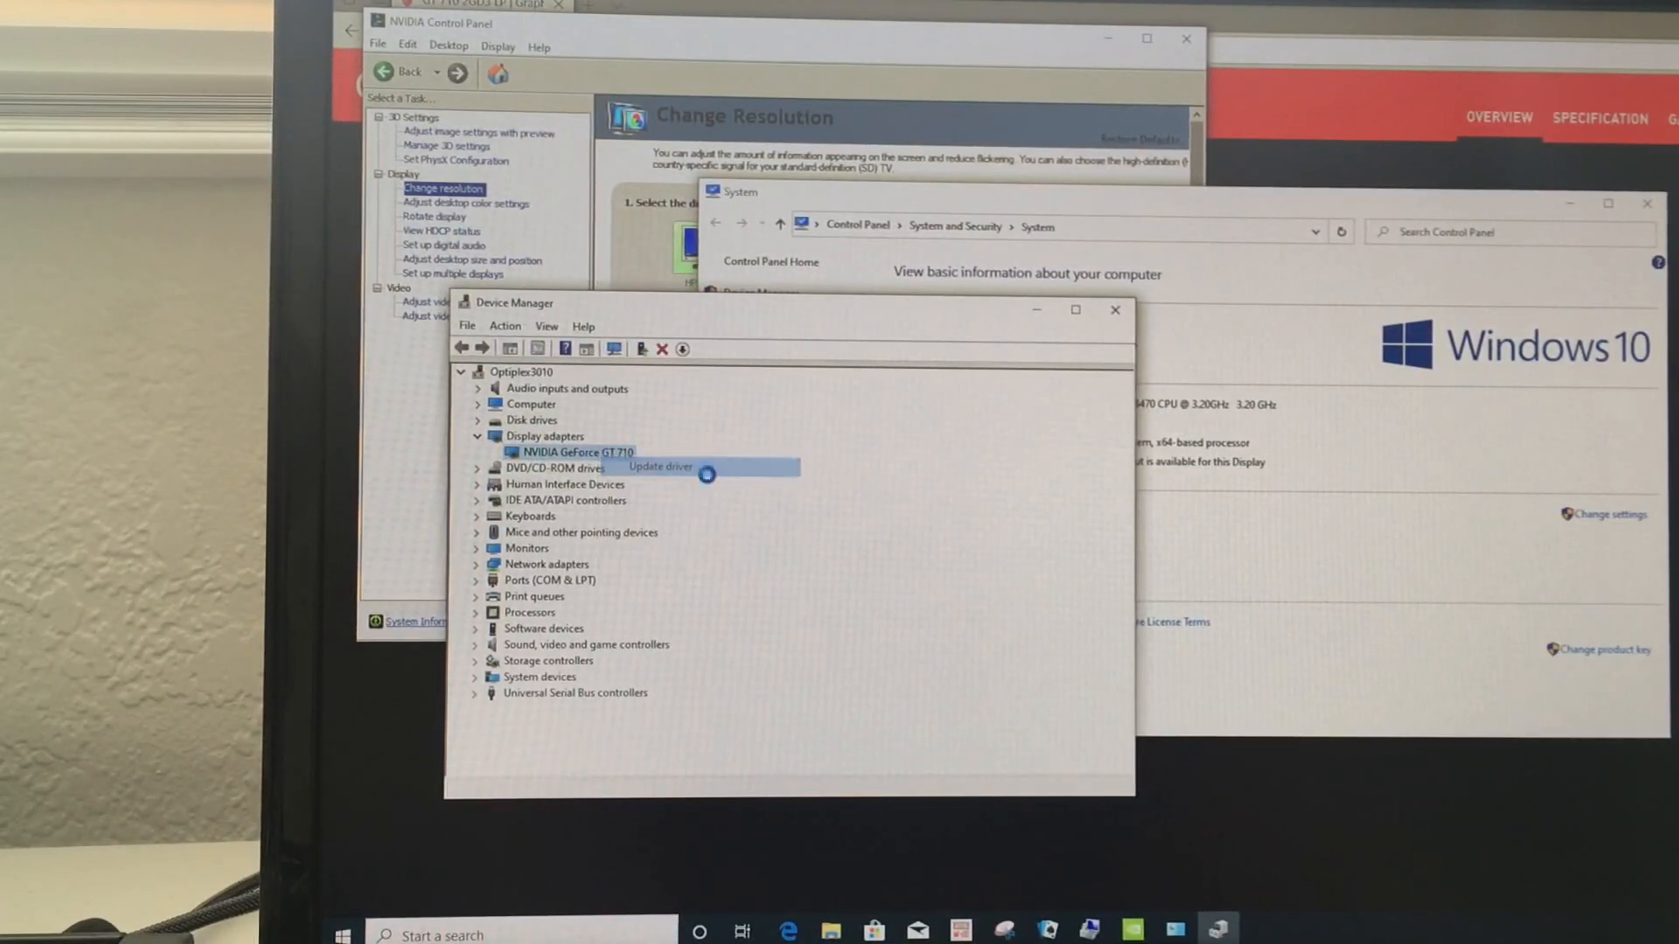
left_click(659, 465)
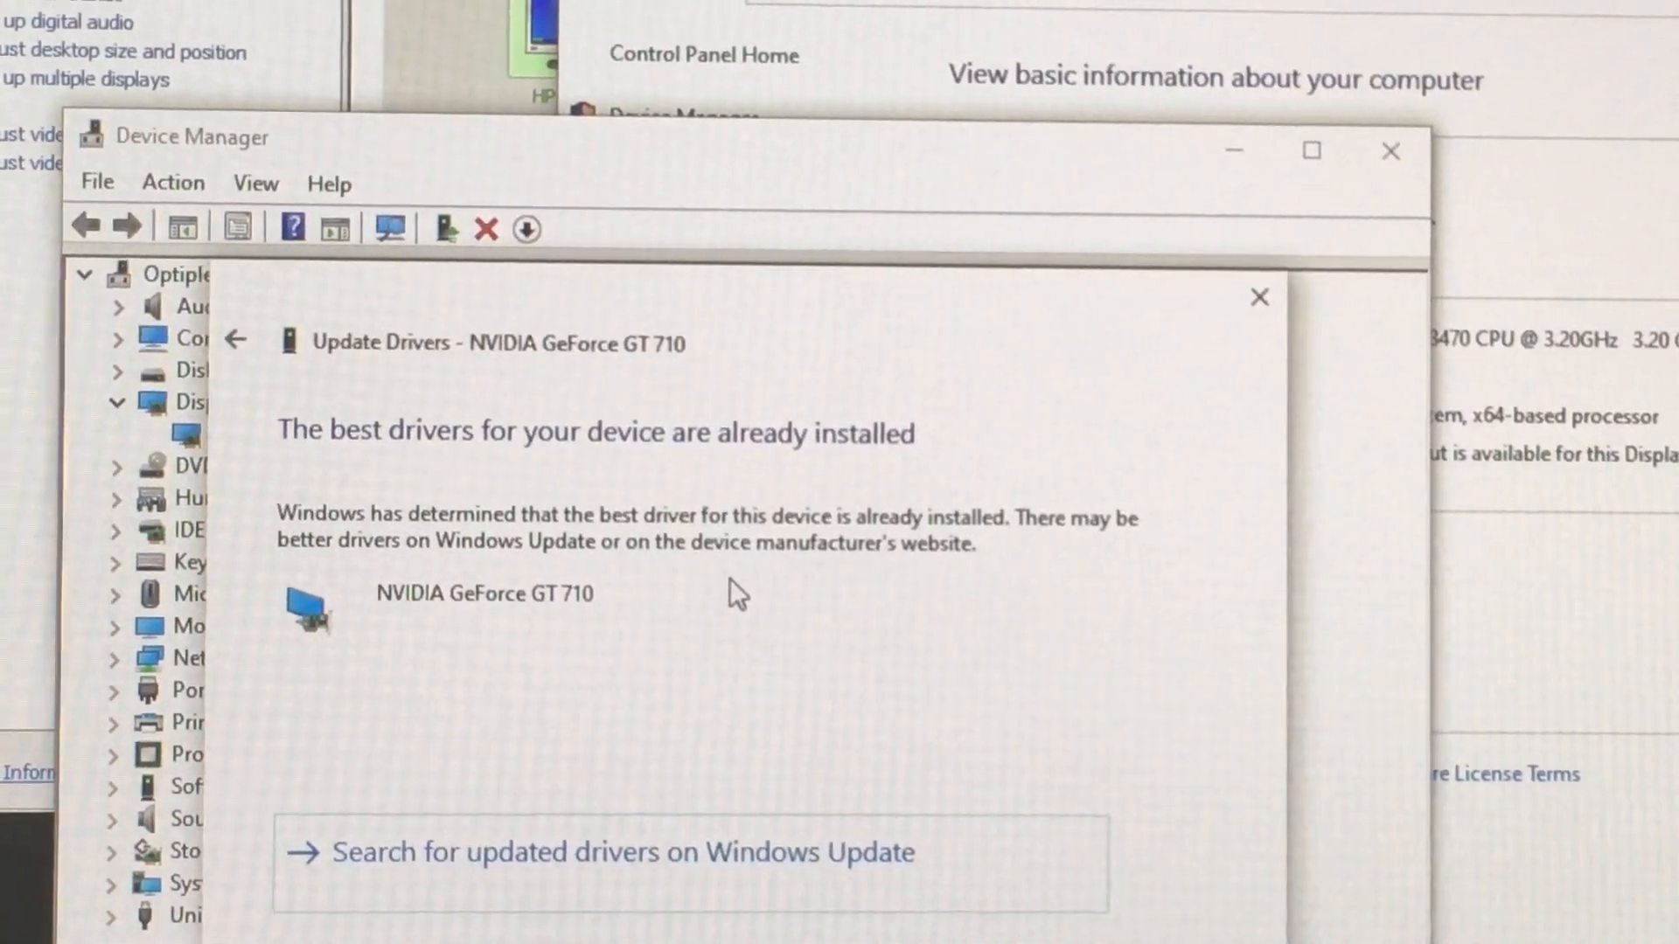
left_click(1259, 297)
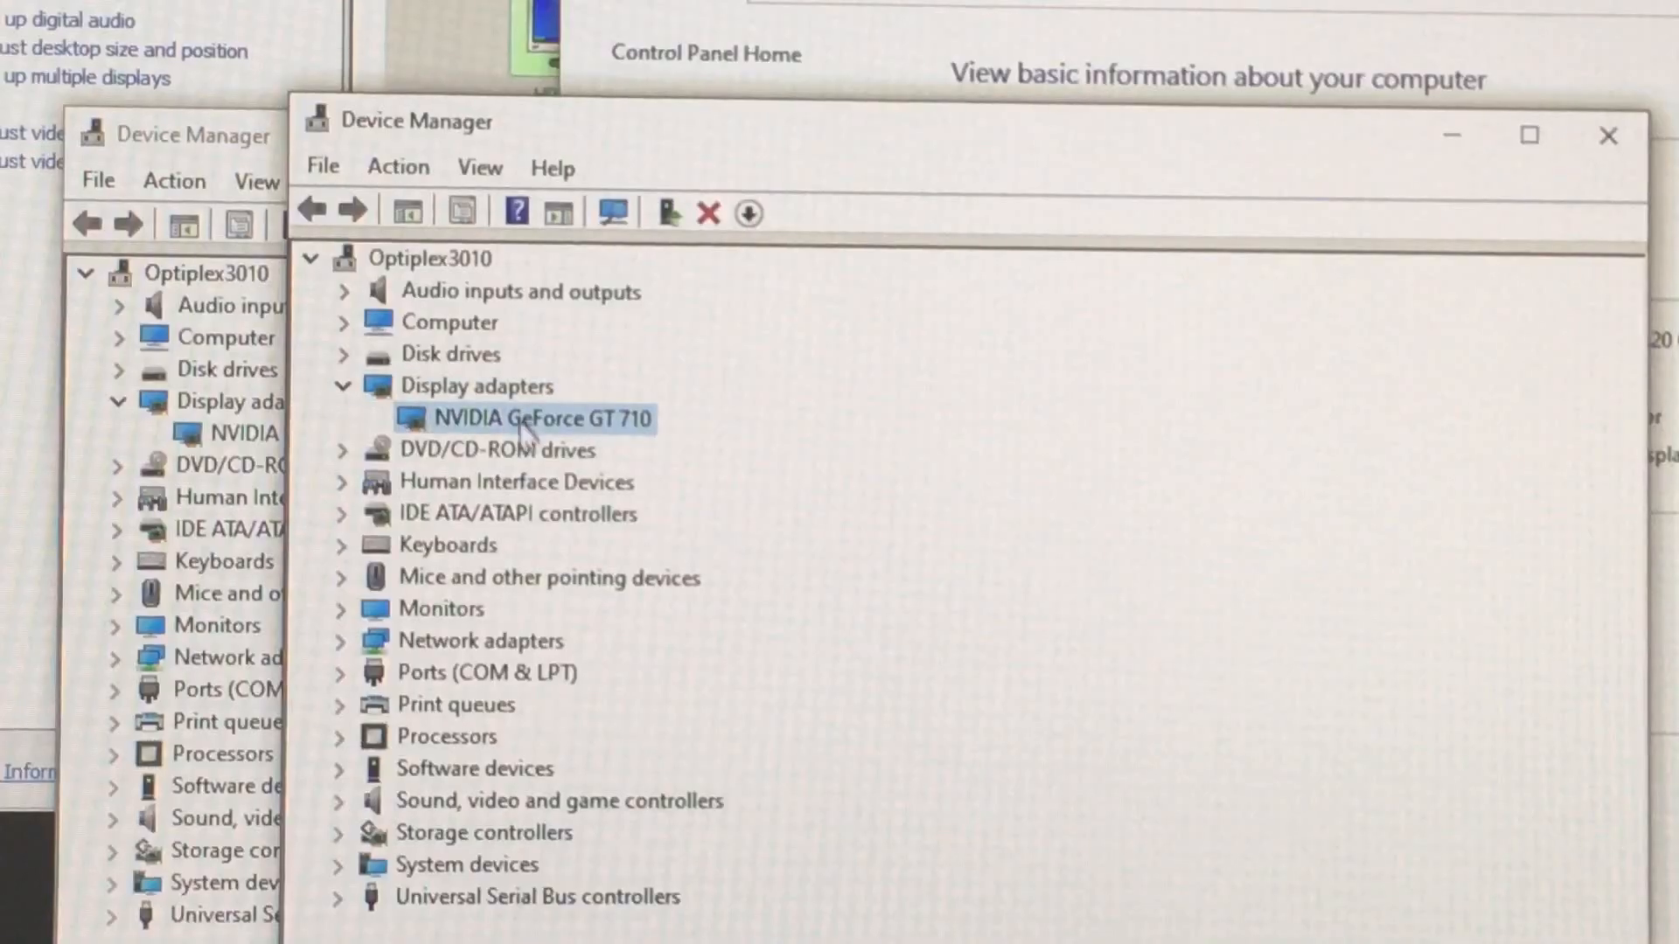
Step: Scan for hardware changes from the GeForce GT 710 entry under Display adapters
right_click(530, 420)
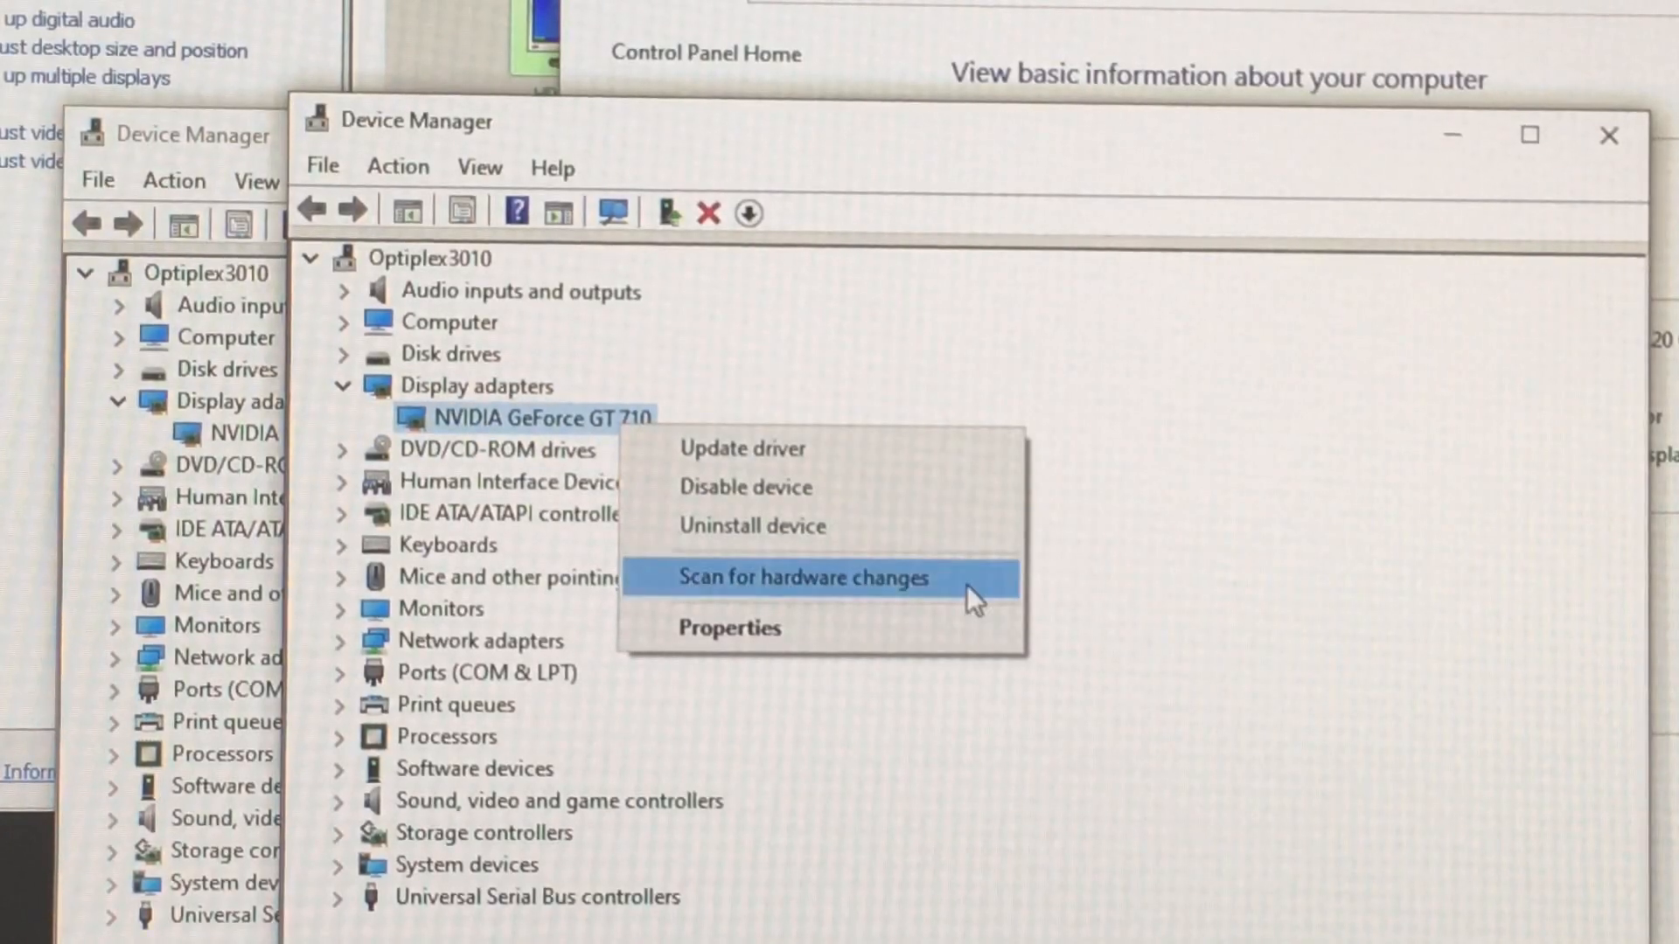
left_click(808, 579)
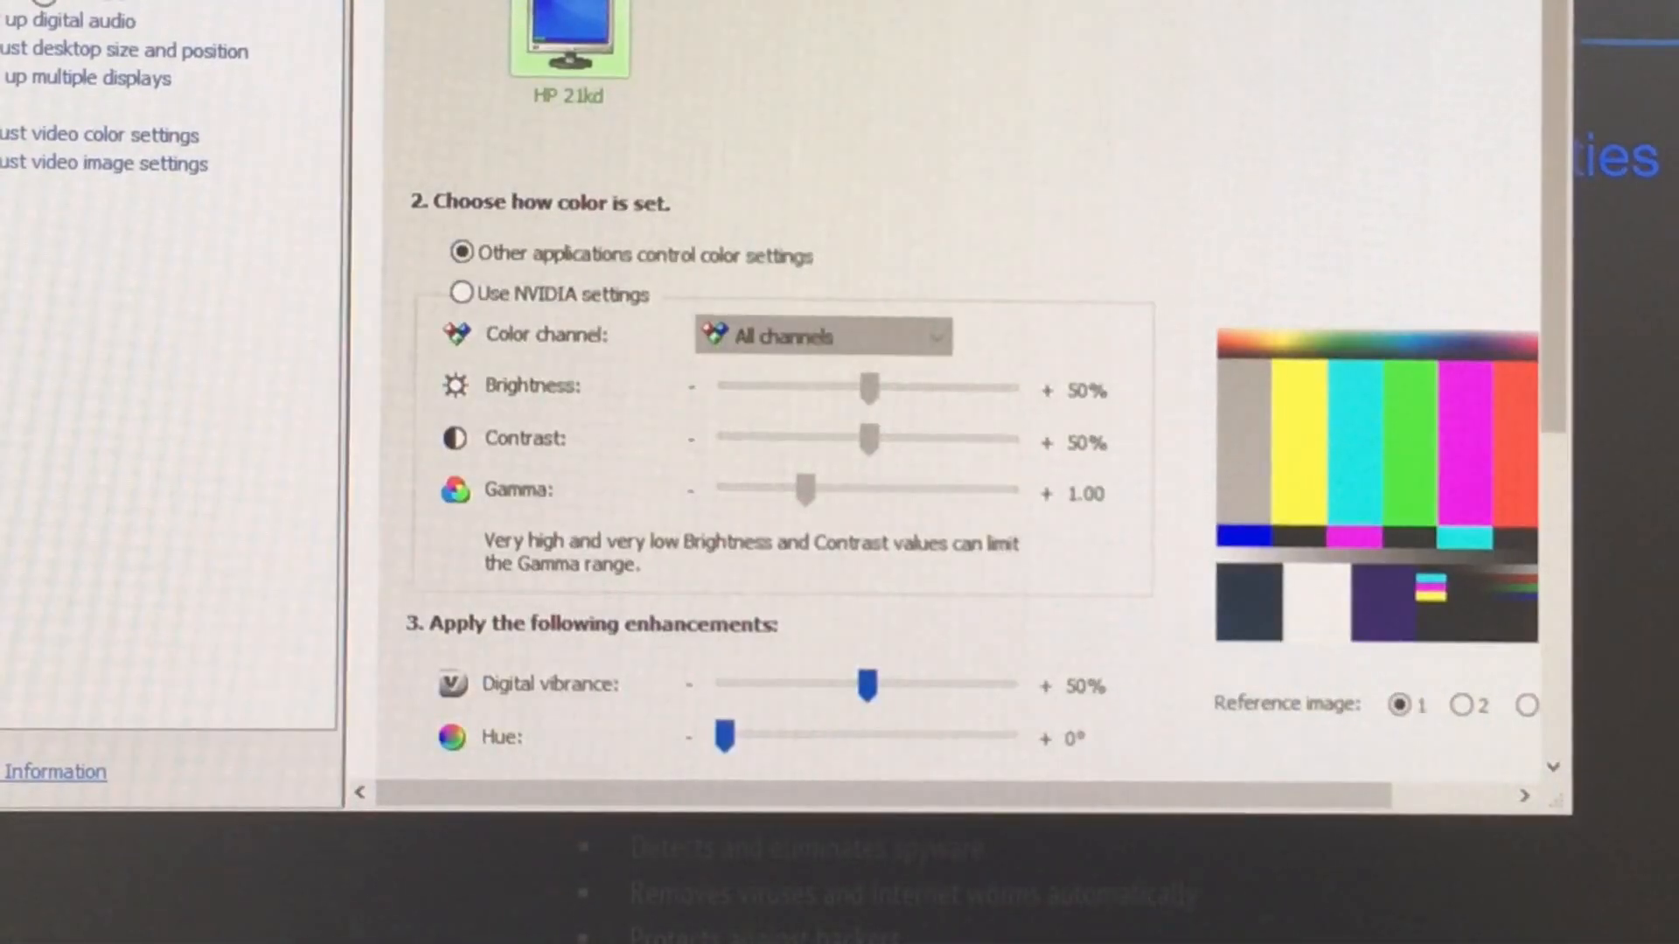
Step: View the HDCP status, Set up multiple displays, and Adjust video image settings pages
left_click(52, 16)
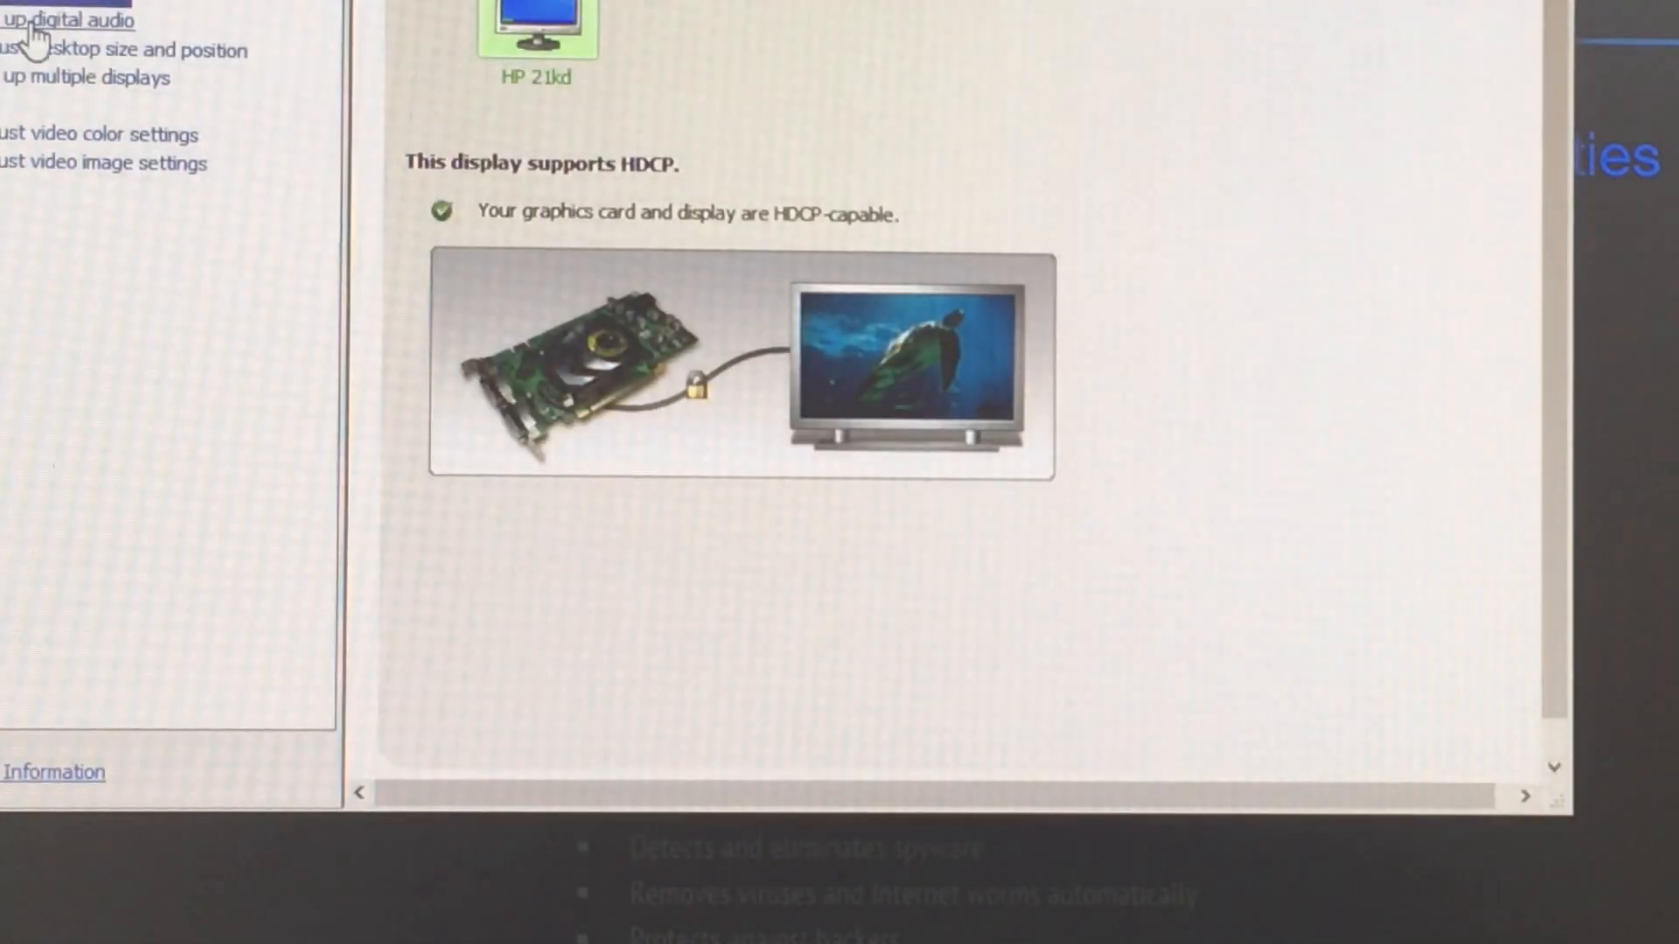
left_click(114, 49)
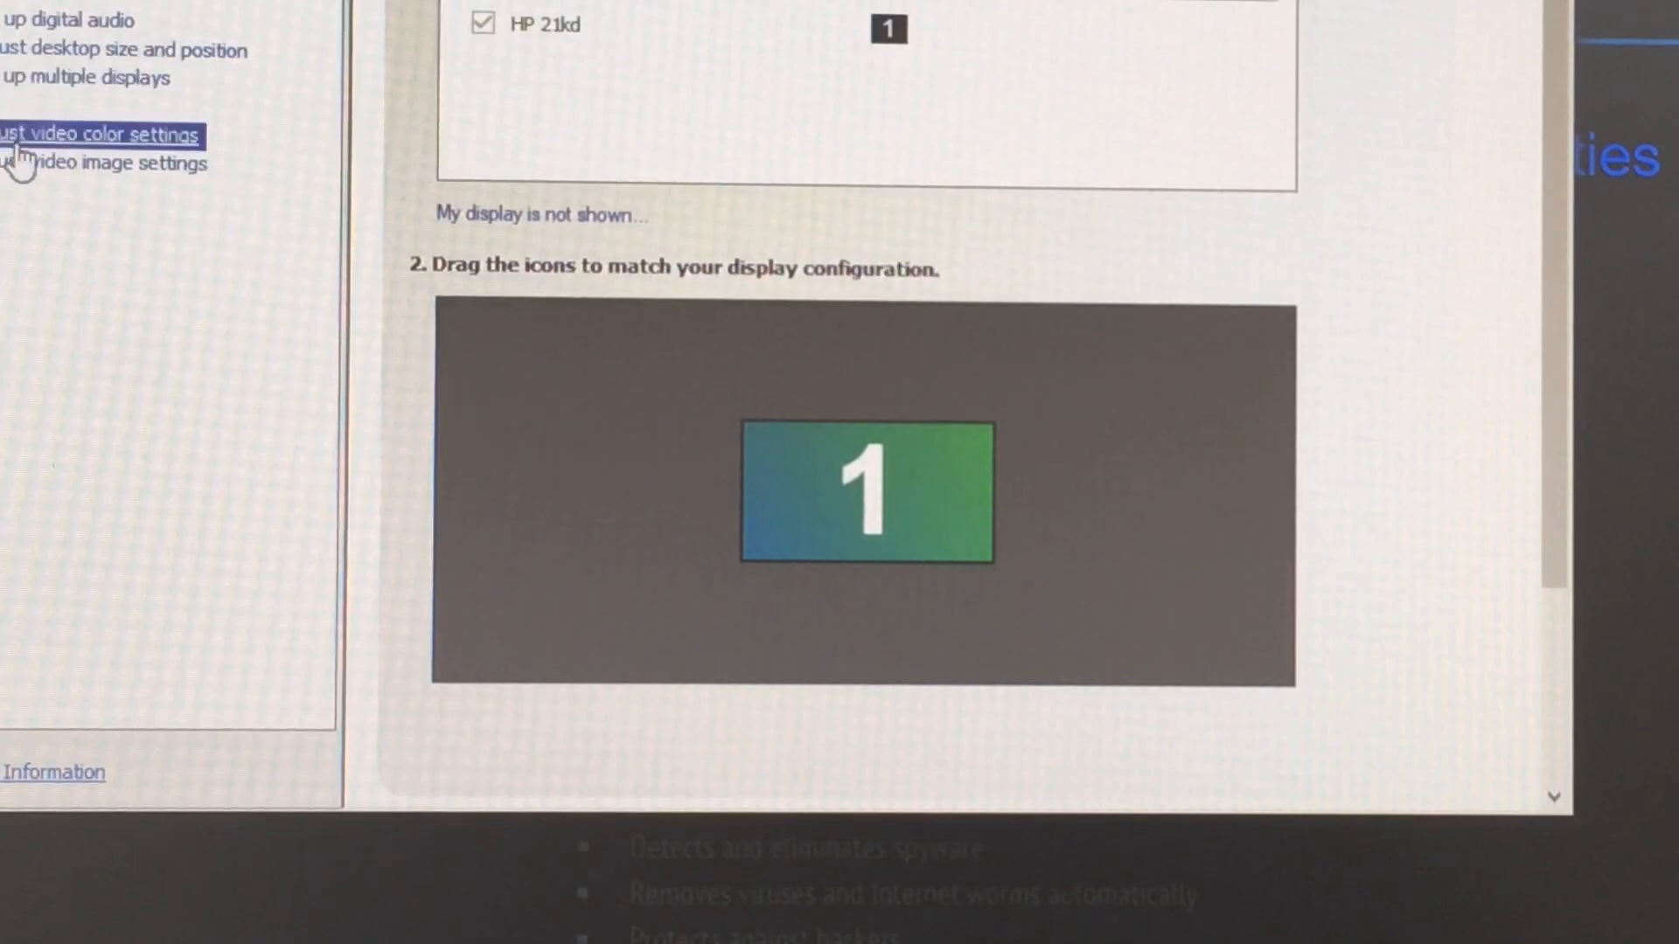
left_click(105, 164)
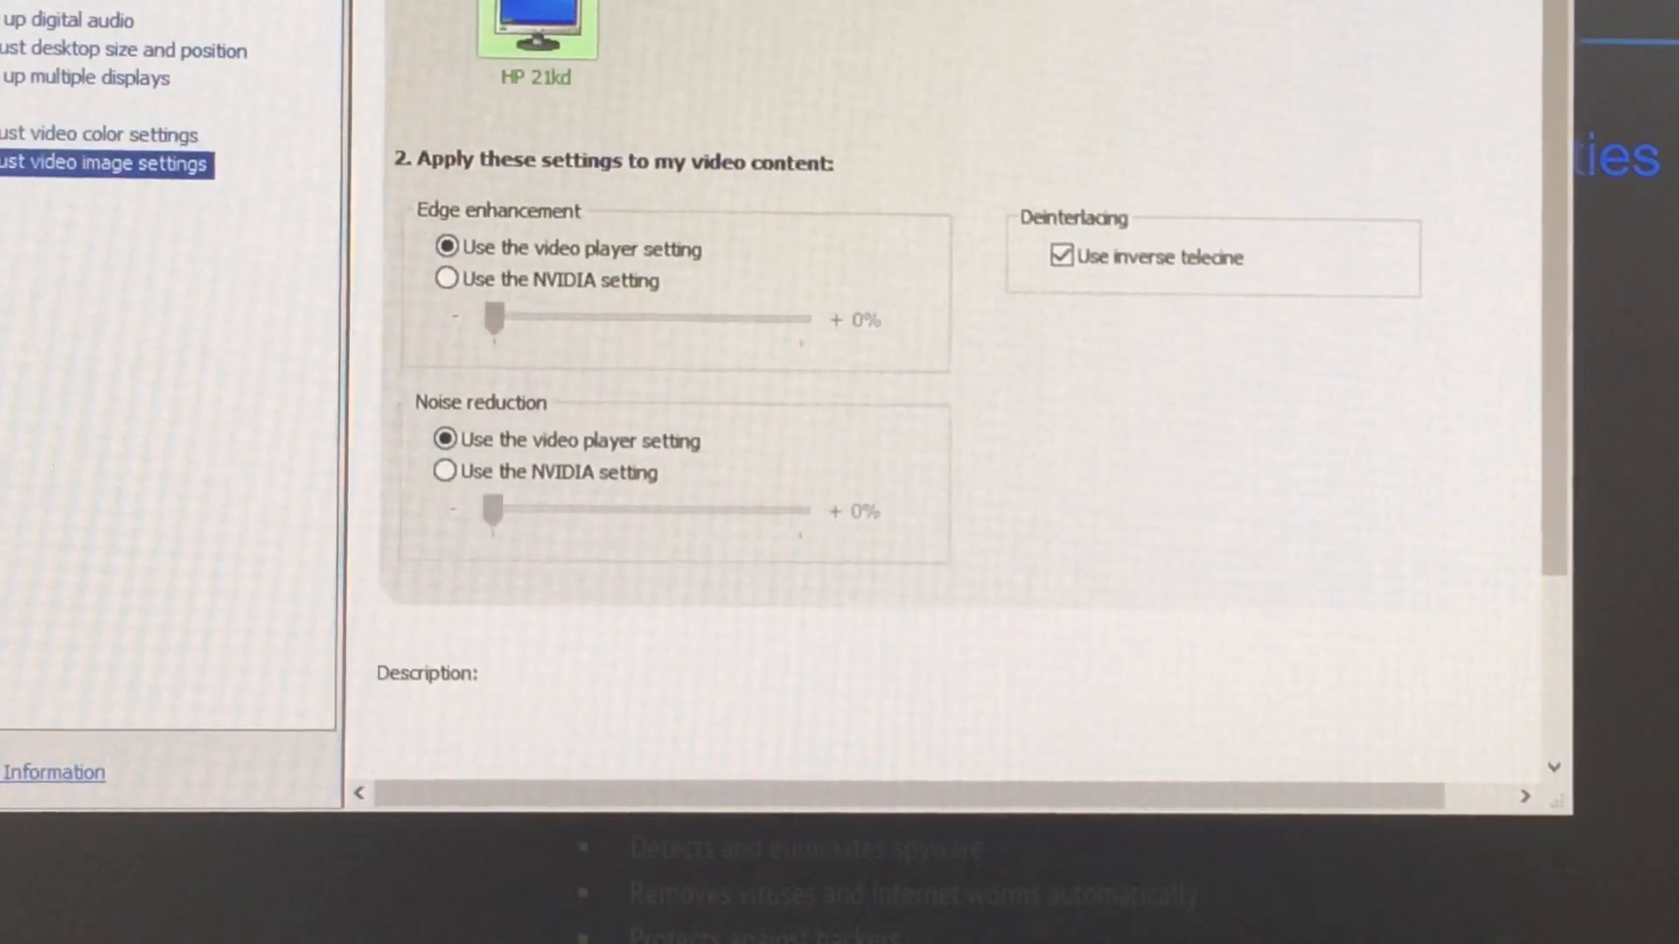